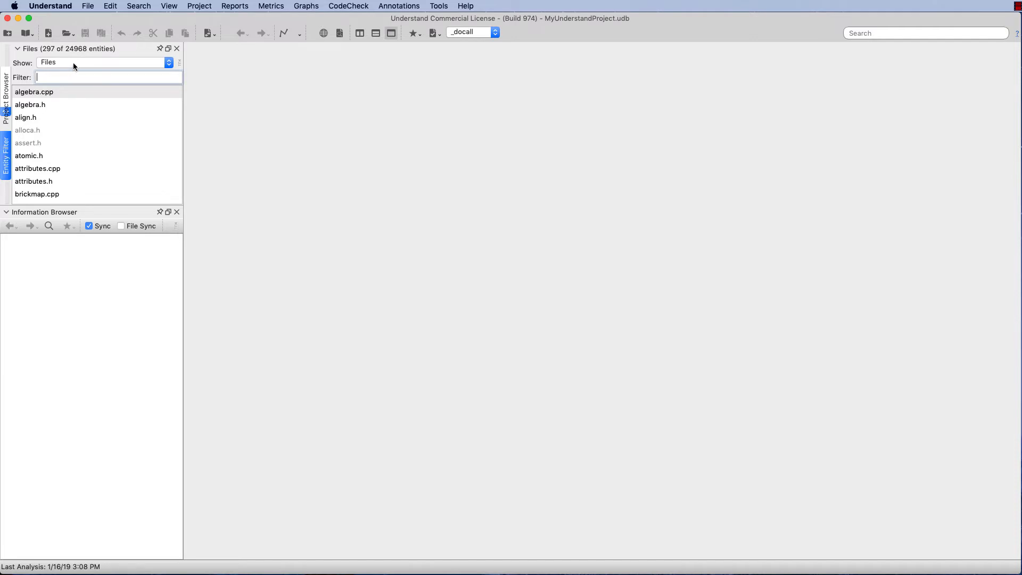
Step: Filter the entity list to functions matching 'docall' and show _docall's details from pp2.c
{"action": "left_click", "coordinate": [167, 63]}
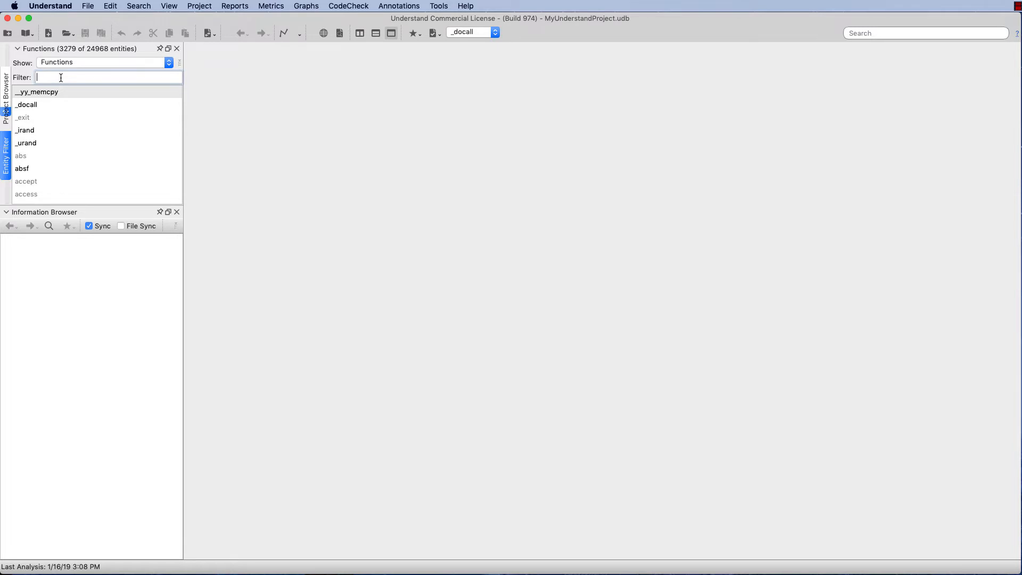
{"action": "type", "text": "docall"}
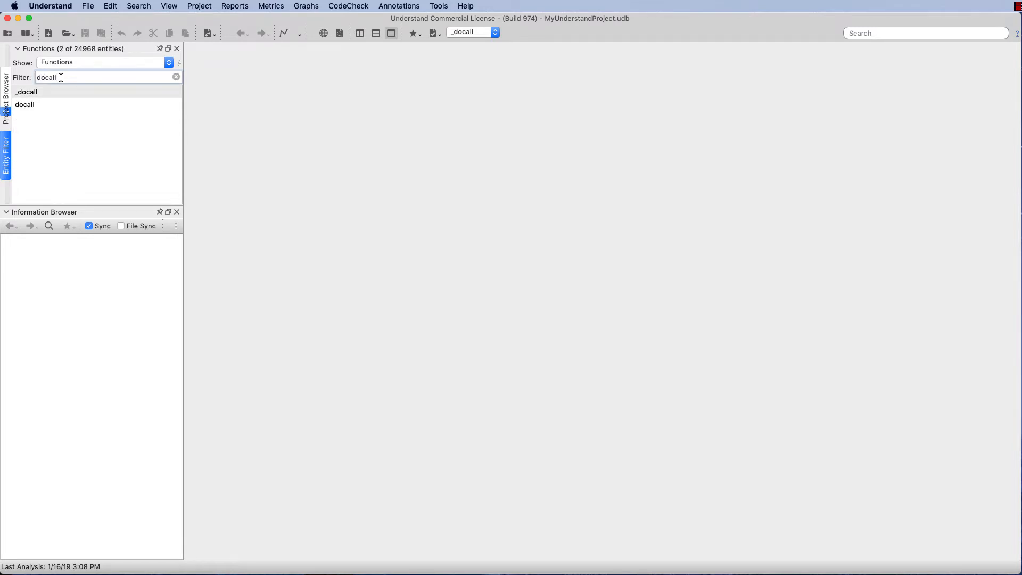
{"action": "left_click", "coordinate": [26, 92]}
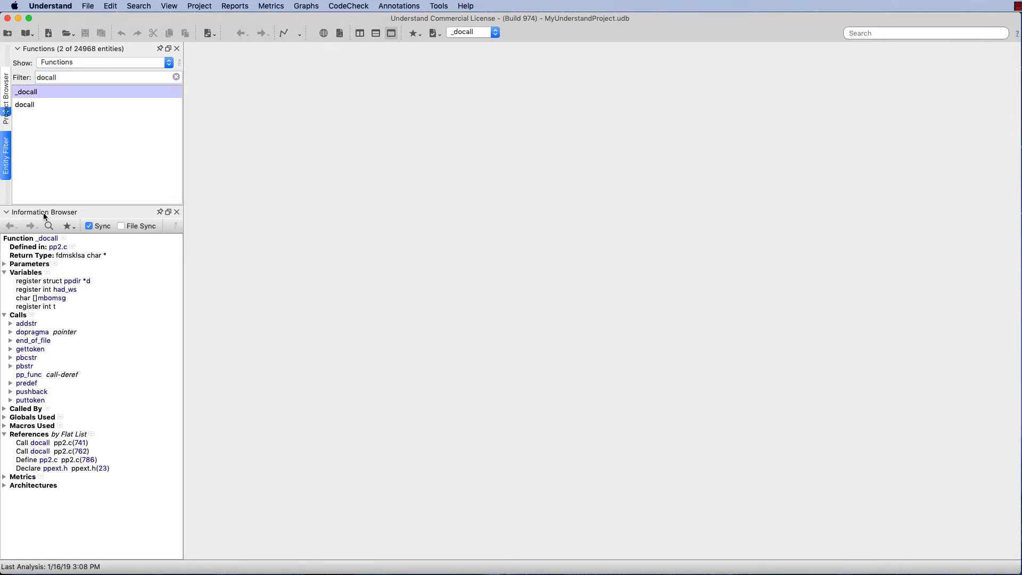
{"action": "mouse_move", "coordinate": [45, 243]}
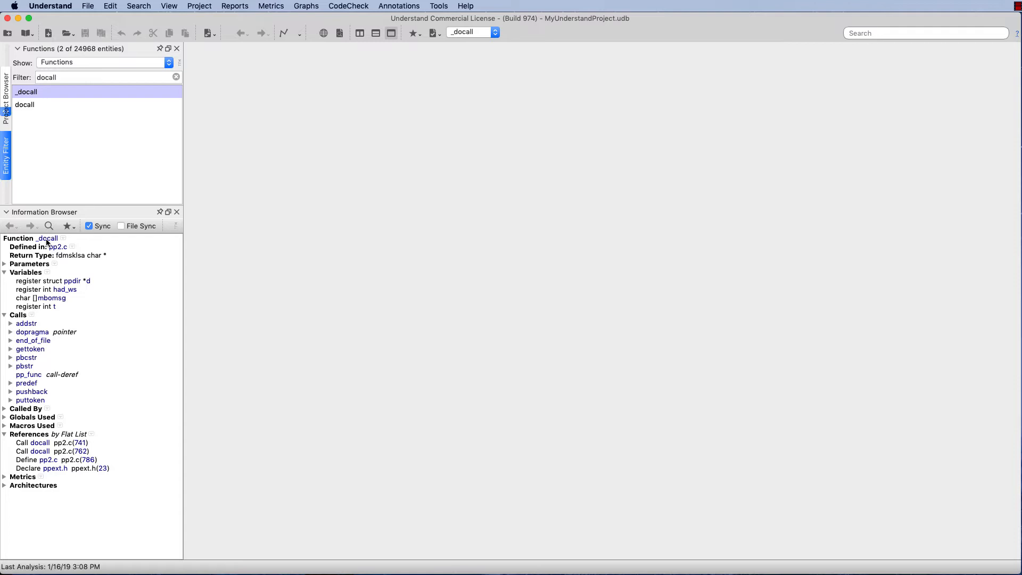
Step: Jump to _docall's definition in pp2.c at line 786 and bring up its context menu
{"action": "double_click", "coordinate": [26, 91]}
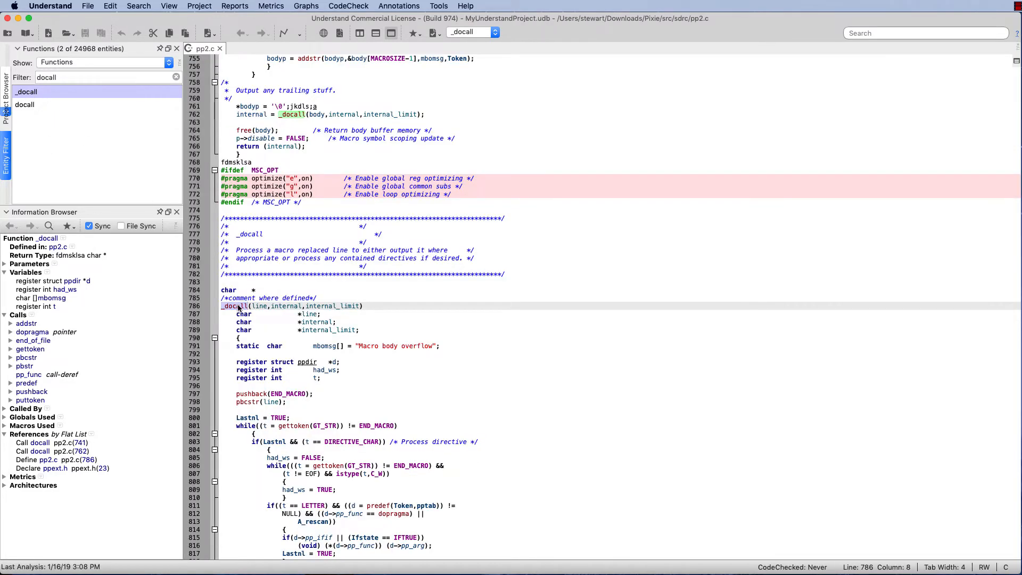
{"action": "mouse_move", "coordinate": [234, 306]}
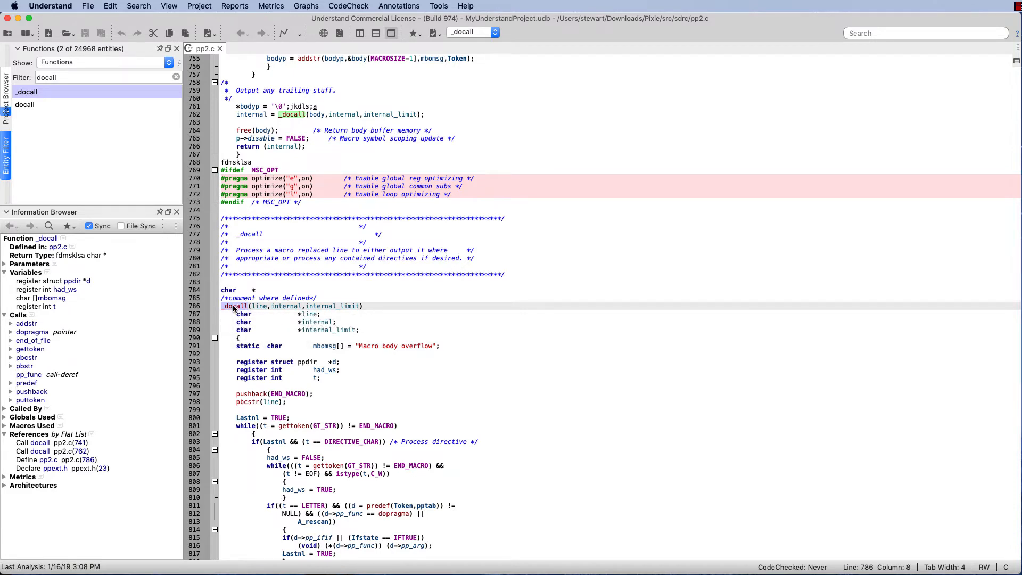
{"action": "right_click", "coordinate": [234, 307]}
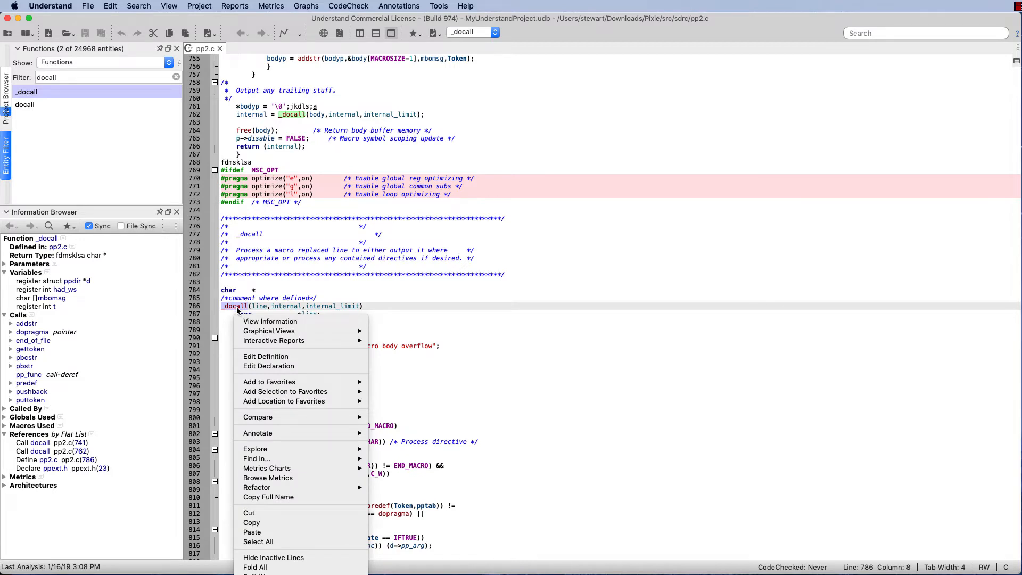
{"action": "mouse_move", "coordinate": [232, 318]}
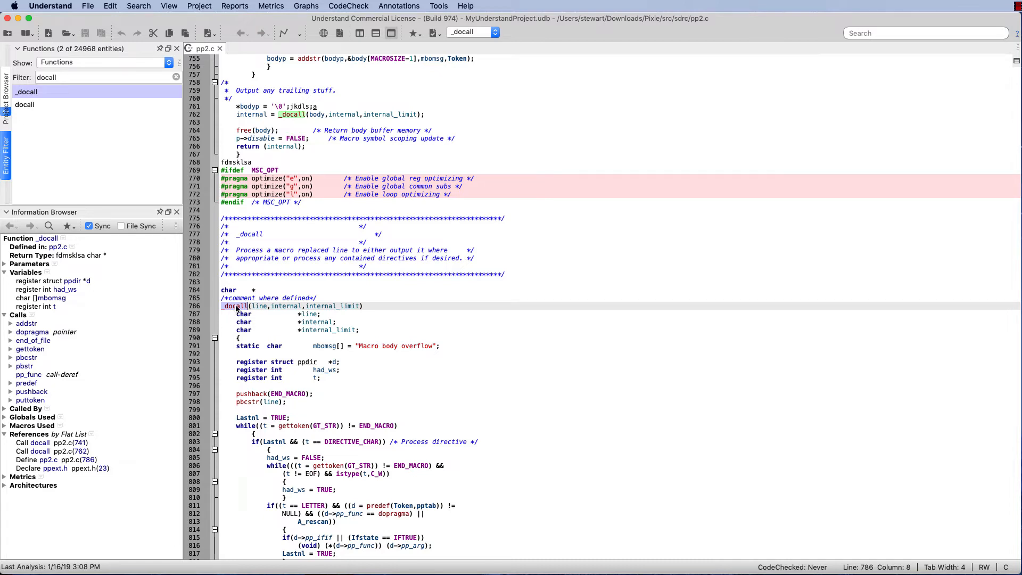
Step: Generate the Calls graph for _docall via Graphical Views > Calls and scroll through it
{"action": "right_click", "coordinate": [234, 306]}
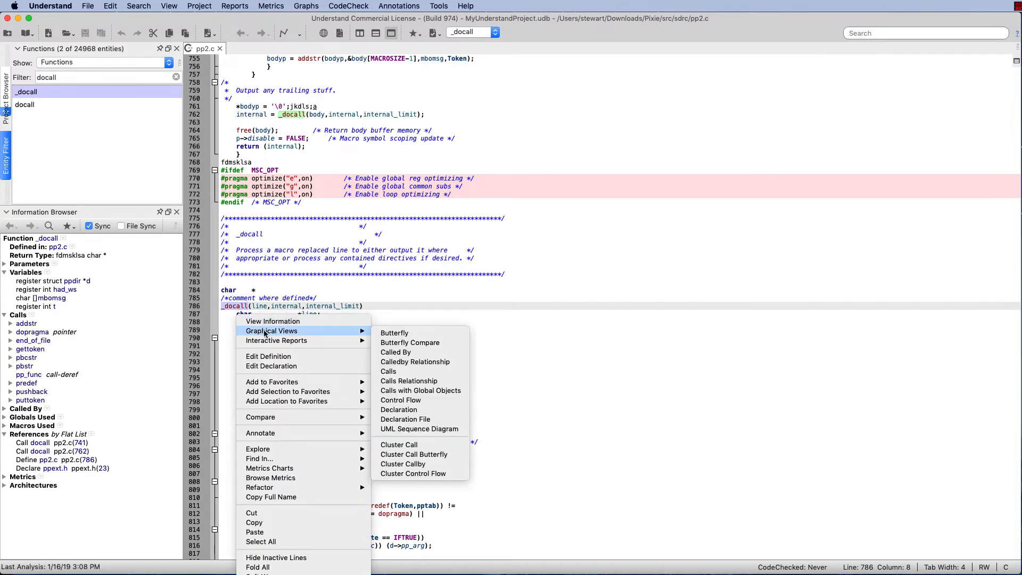
{"action": "mouse_move", "coordinate": [401, 371]}
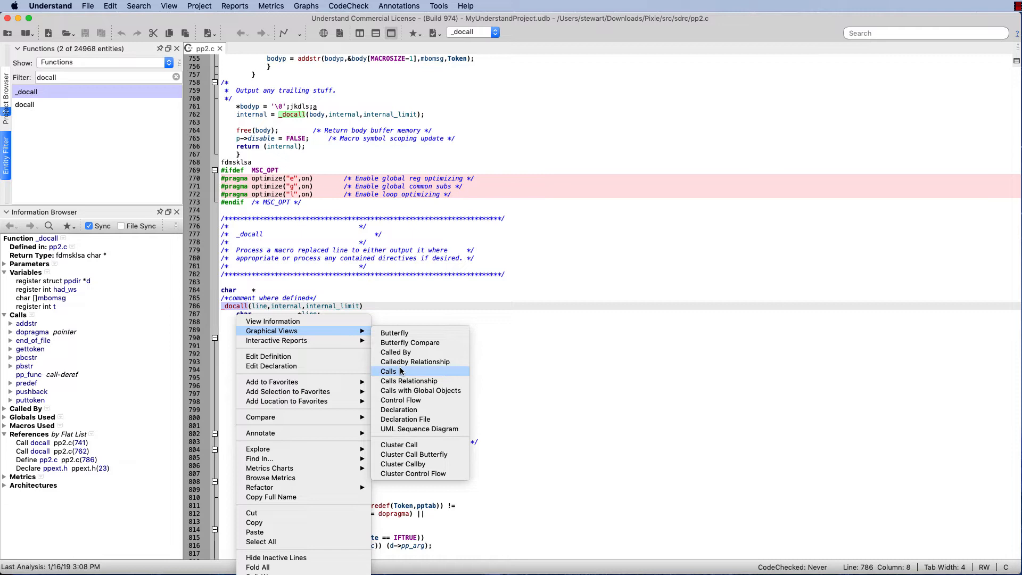
{"action": "left_click", "coordinate": [388, 371]}
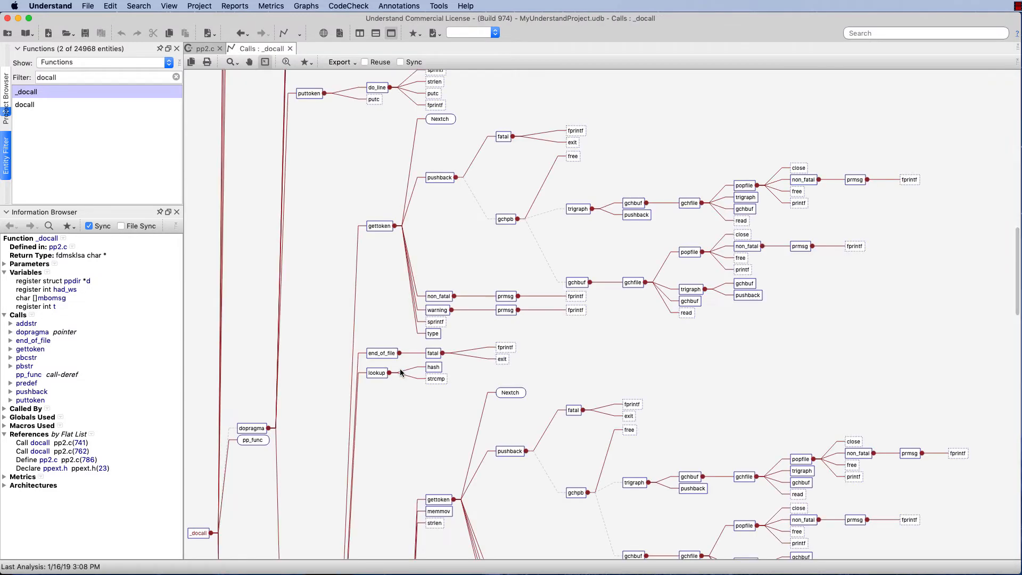
{"action": "scroll", "scroll_direction": "down", "scroll_amount": 3}
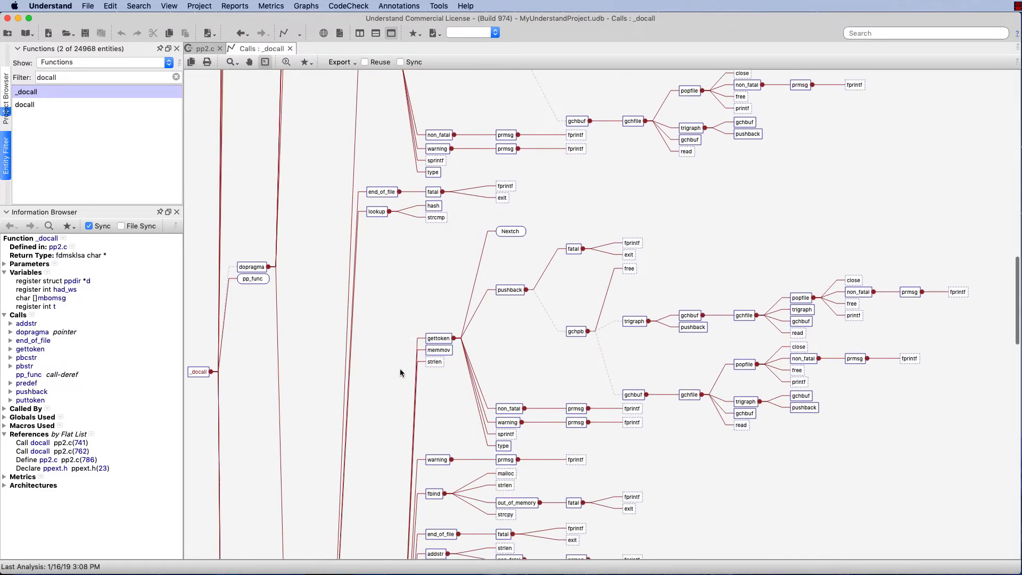
{"action": "mouse_move", "coordinate": [312, 369]}
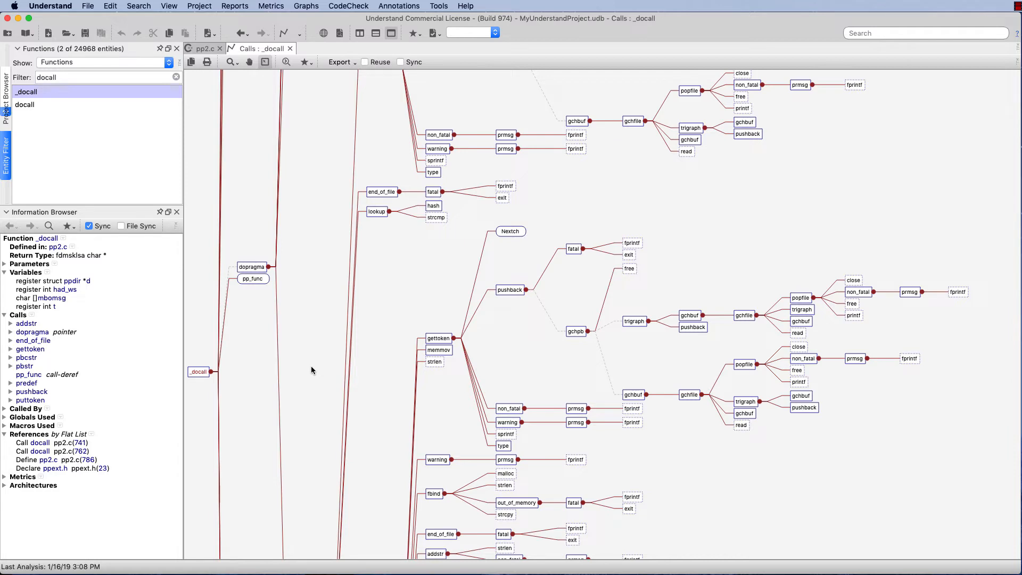
{"action": "scroll", "scroll_direction": "down", "scroll_amount": 3}
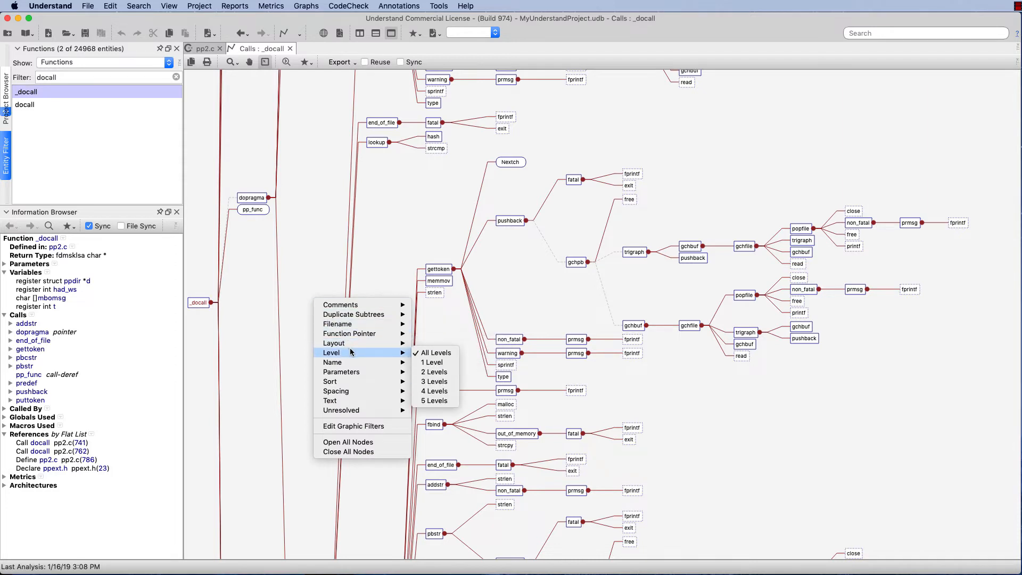
{"action": "mouse_move", "coordinate": [433, 372]}
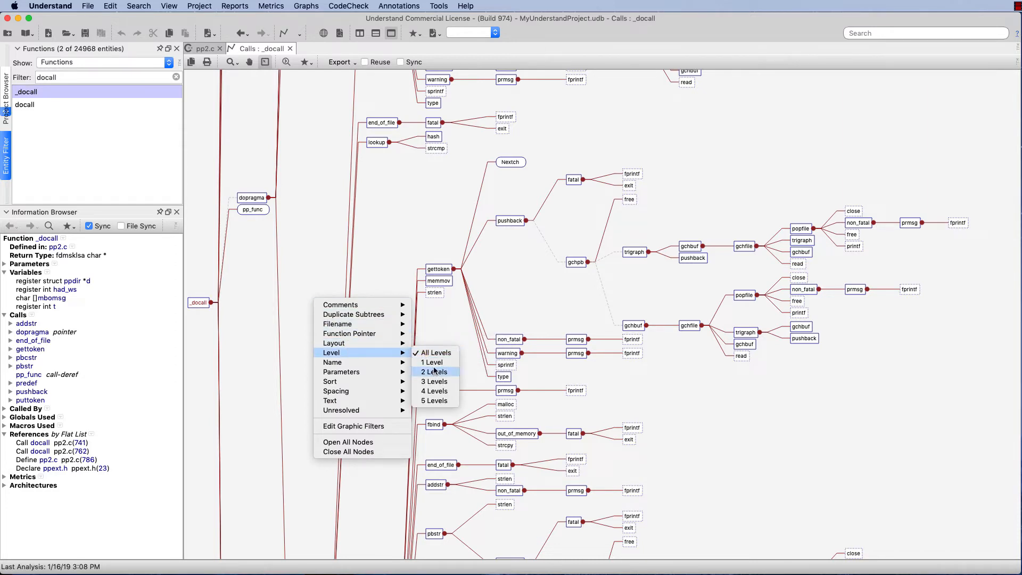
Step: Limit the _docall calls graph to two levels, briefly expanding and collapsing dopragma's callees
{"action": "left_click", "coordinate": [432, 362]}
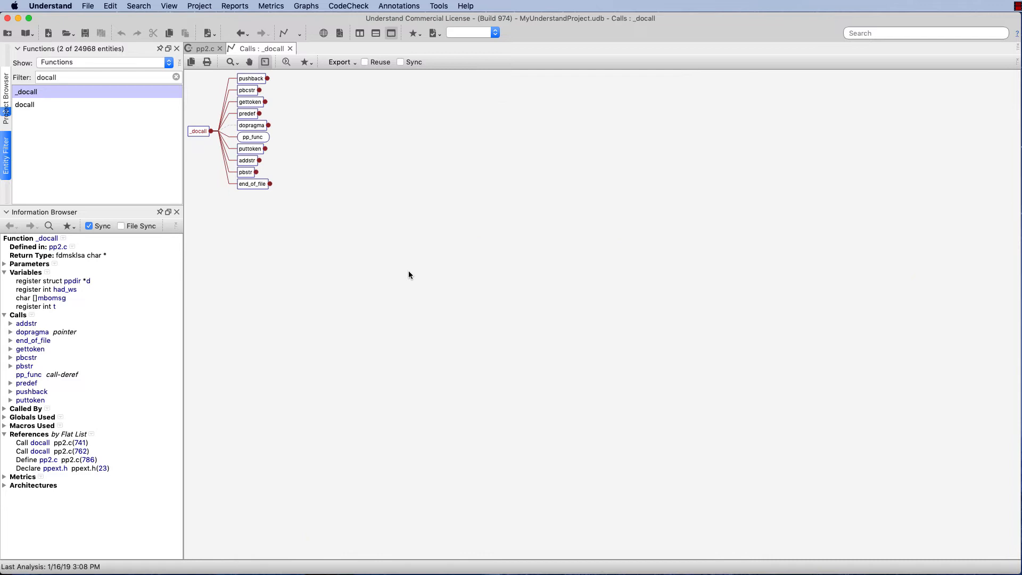
{"action": "mouse_move", "coordinate": [289, 128]}
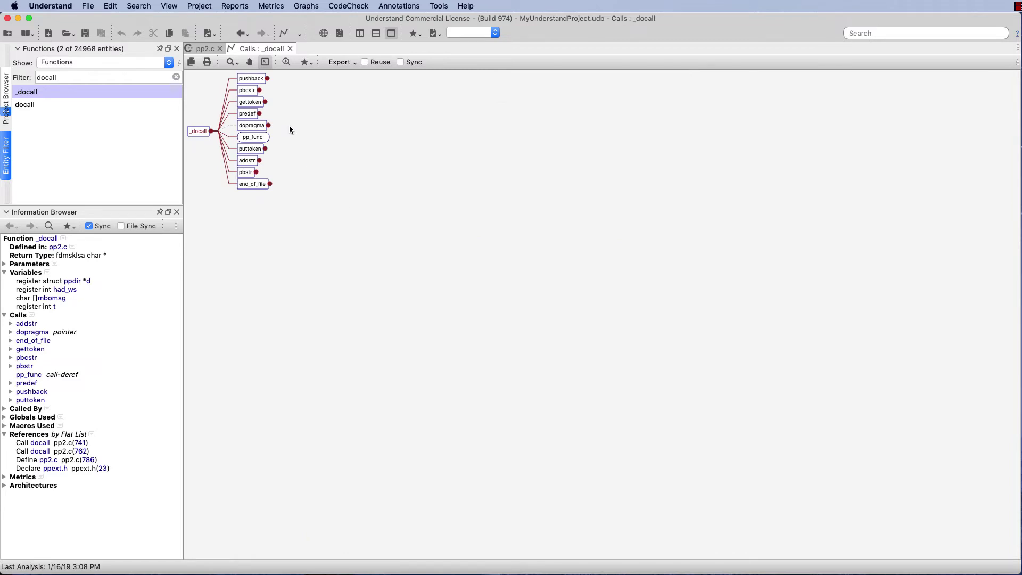
{"action": "left_click", "coordinate": [248, 114]}
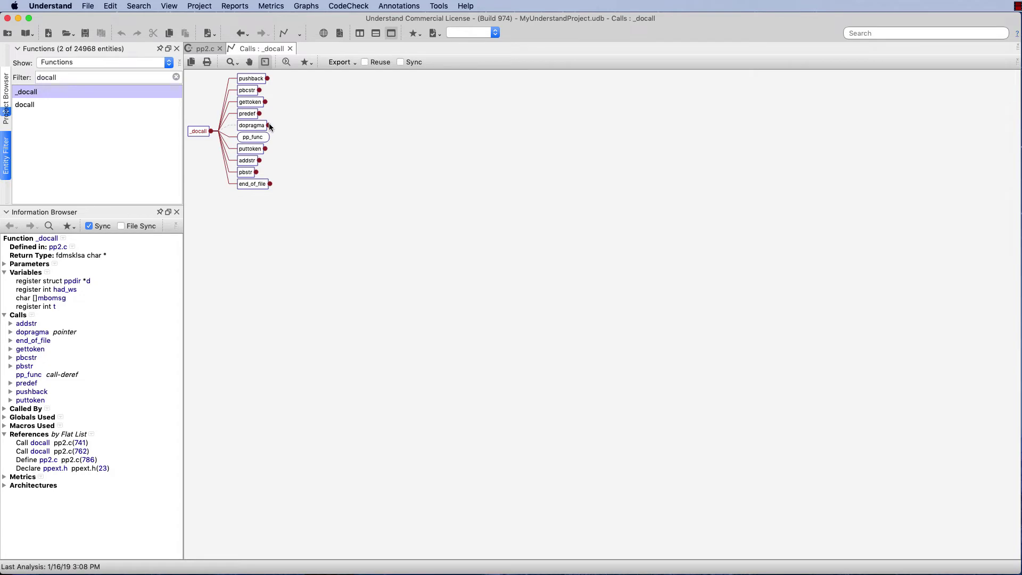
{"action": "left_click", "coordinate": [269, 125]}
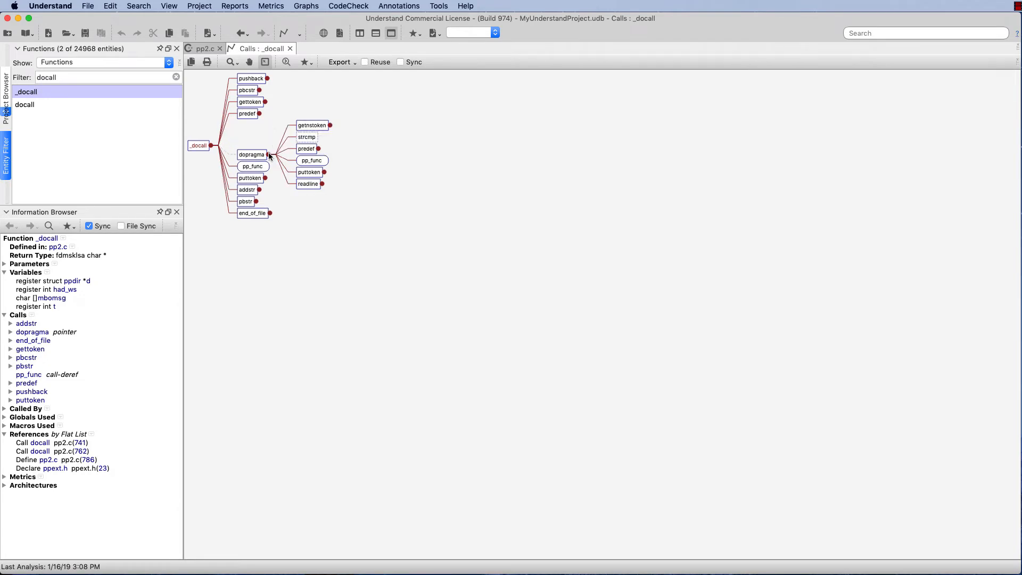
{"action": "left_click", "coordinate": [268, 156]}
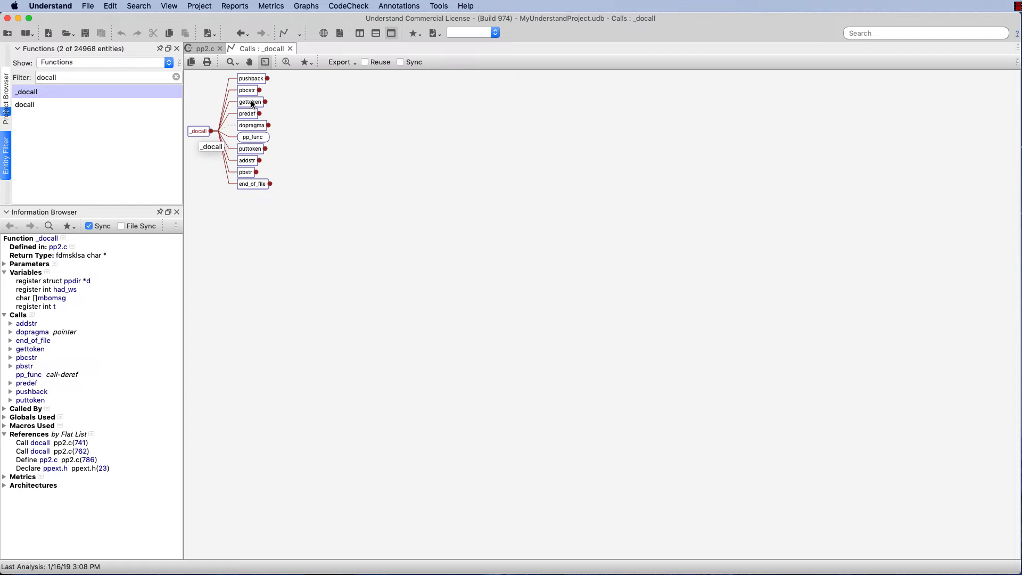
{"action": "mouse_move", "coordinate": [251, 102]}
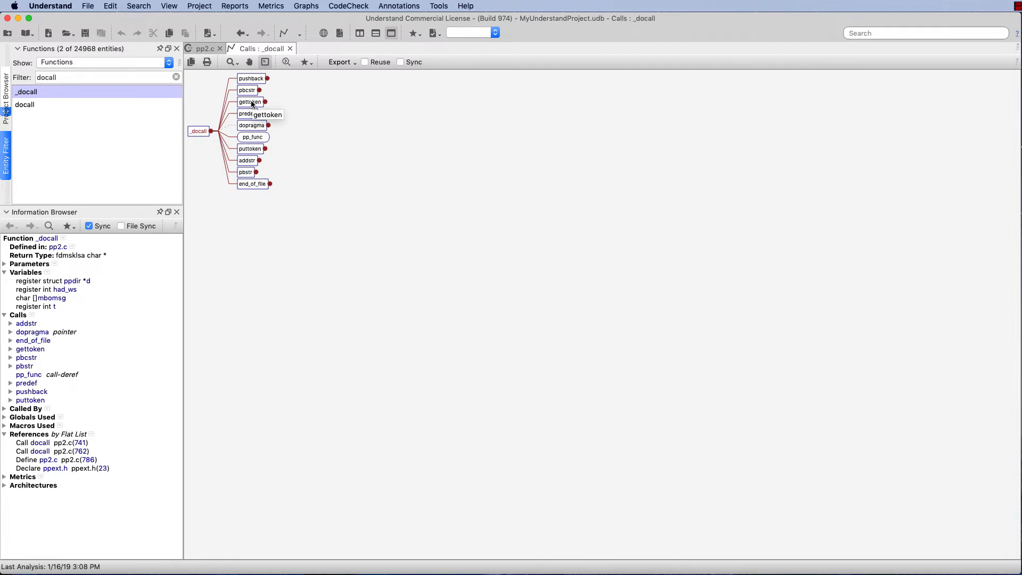
Step: Show gettoken's details from pp4.c with References collapsed and Metrics expanded (364 lines, cyclomatic 62)
{"action": "left_click", "coordinate": [250, 102]}
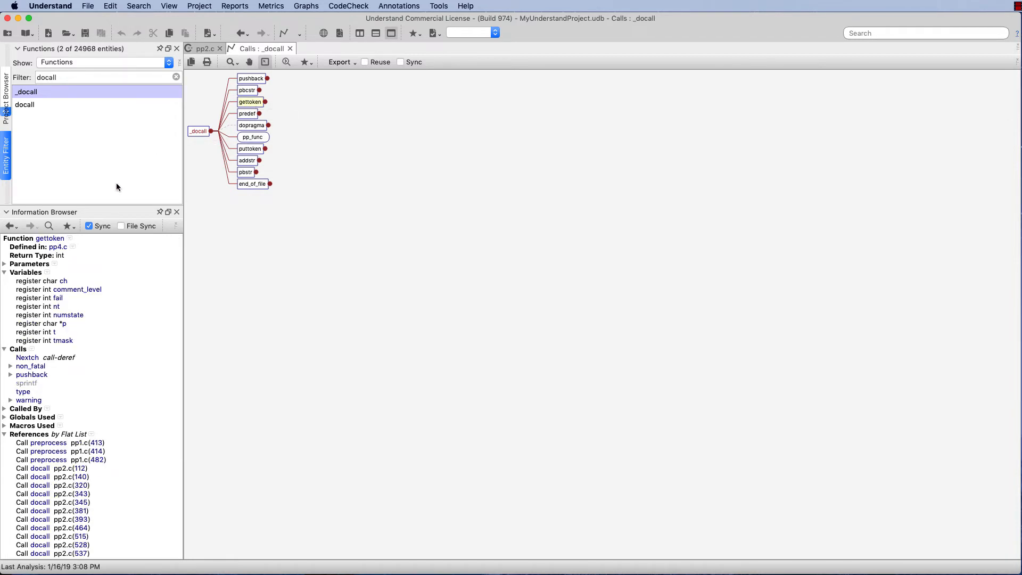
{"action": "mouse_move", "coordinate": [81, 246]}
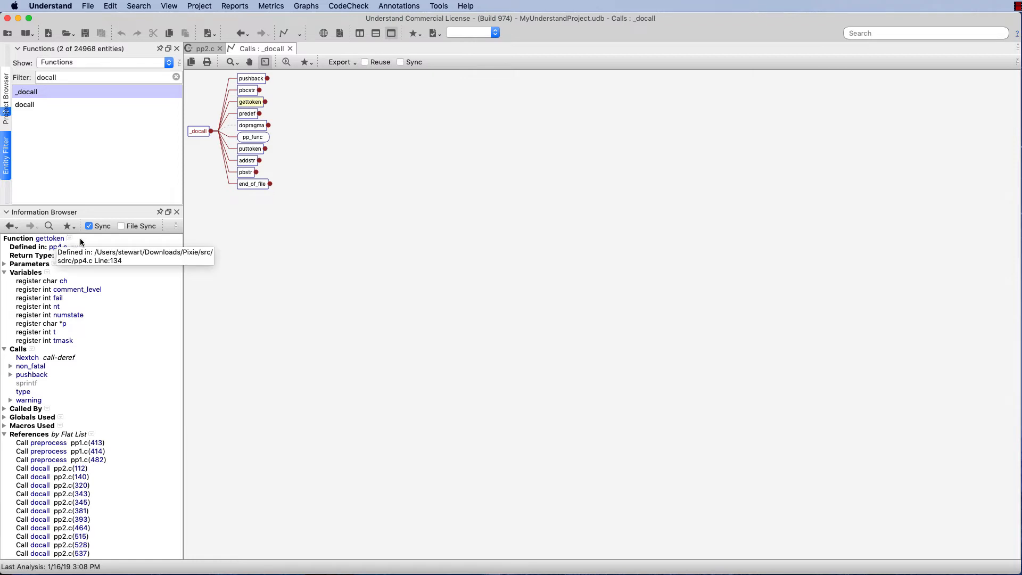
{"action": "mouse_move", "coordinate": [91, 242]}
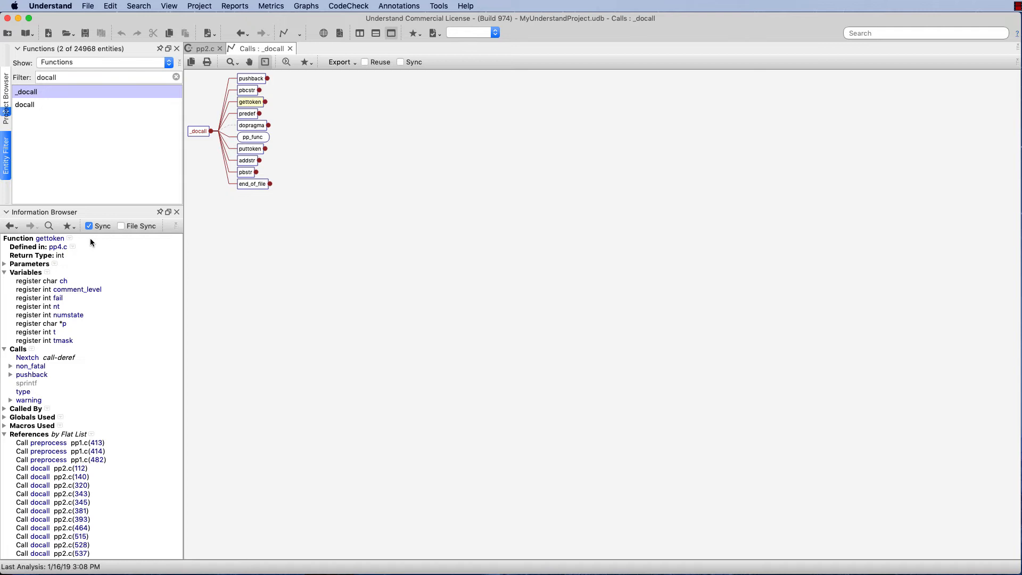
{"action": "mouse_move", "coordinate": [76, 243]}
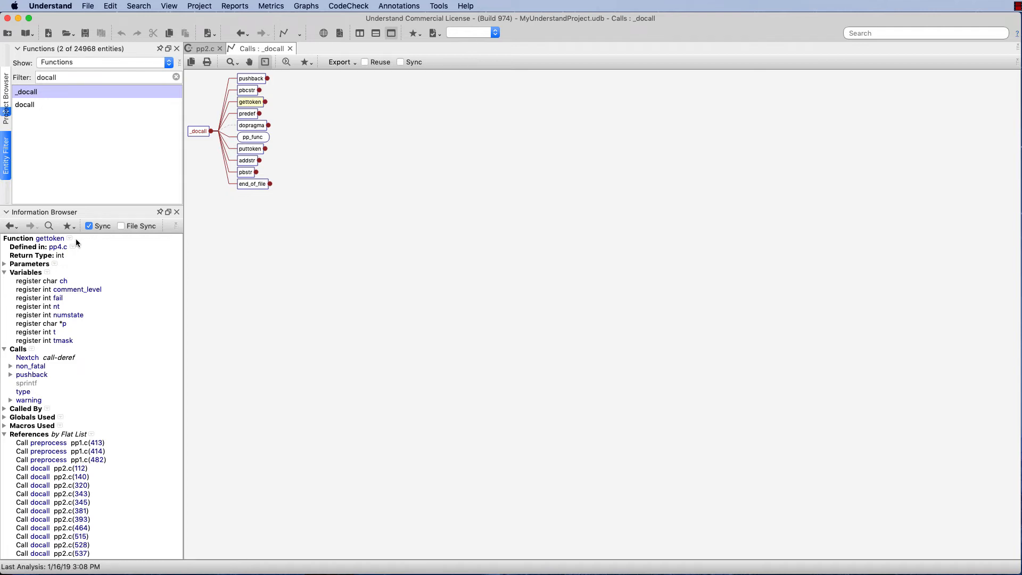
{"action": "mouse_move", "coordinate": [83, 249]}
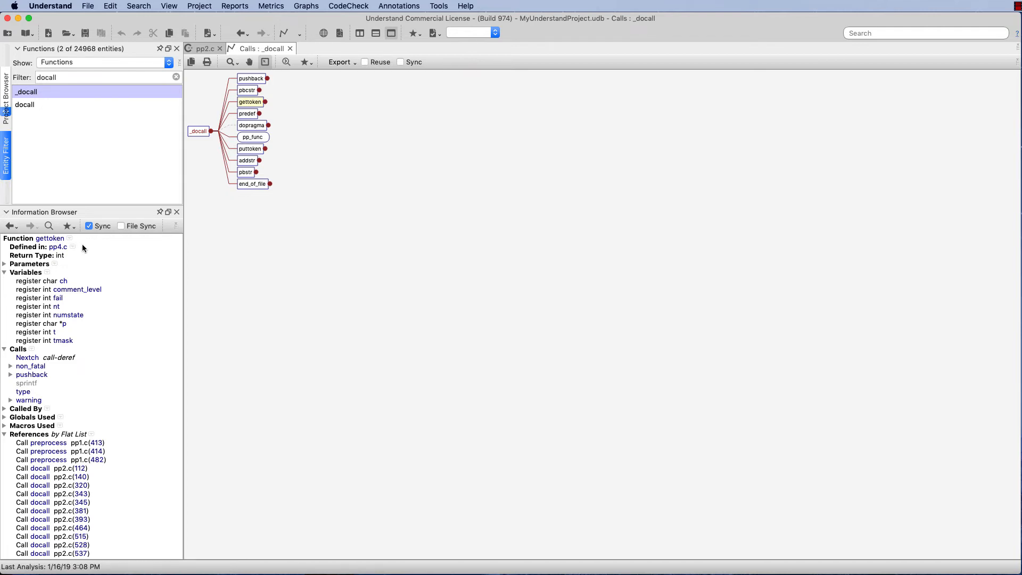
{"action": "mouse_move", "coordinate": [58, 246]}
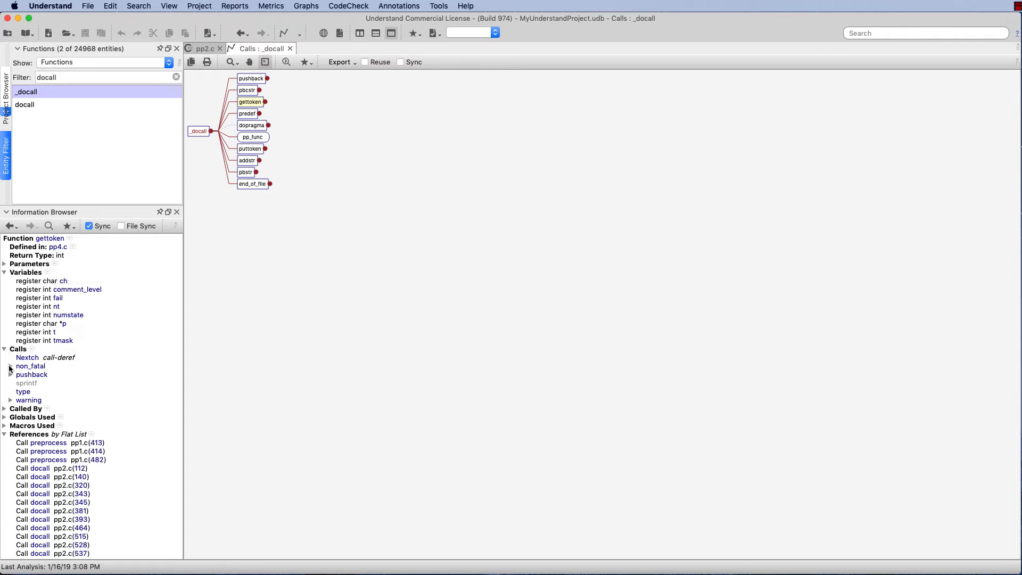
{"action": "scroll", "scroll_direction": "down", "scroll_amount": 3}
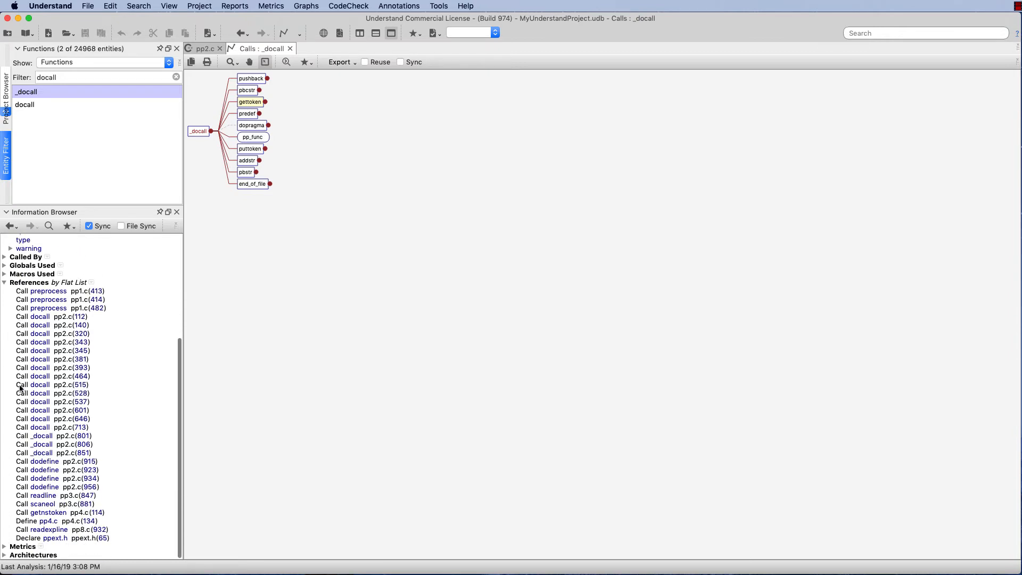
{"action": "left_click", "coordinate": [250, 103]}
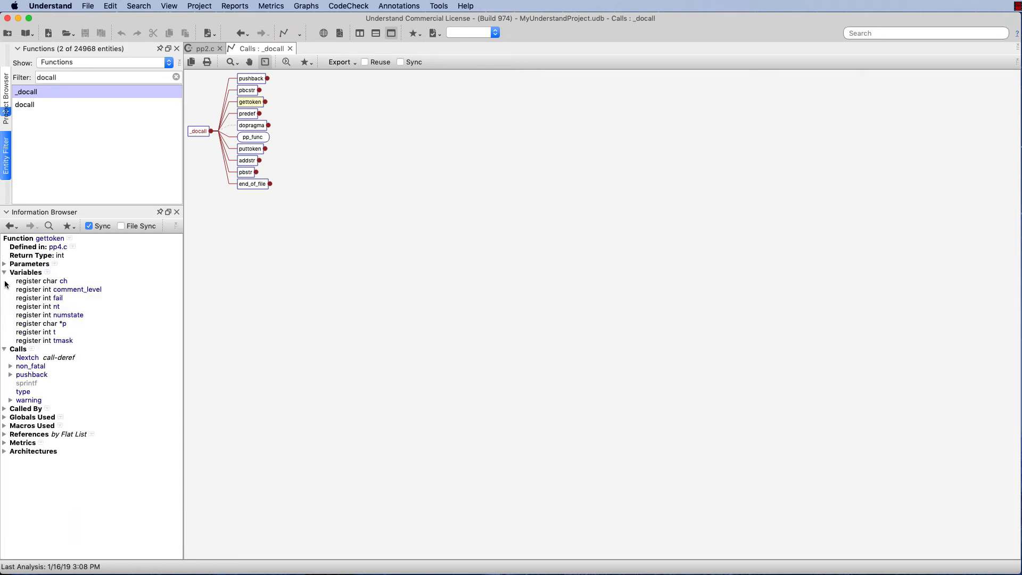
{"action": "left_click", "coordinate": [4, 443]}
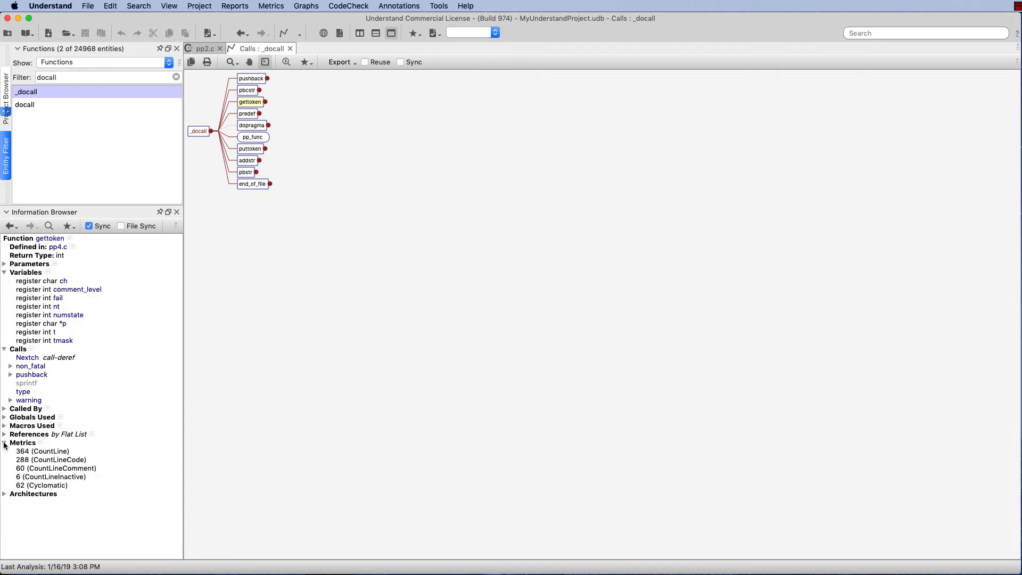
{"action": "mouse_move", "coordinate": [75, 488]}
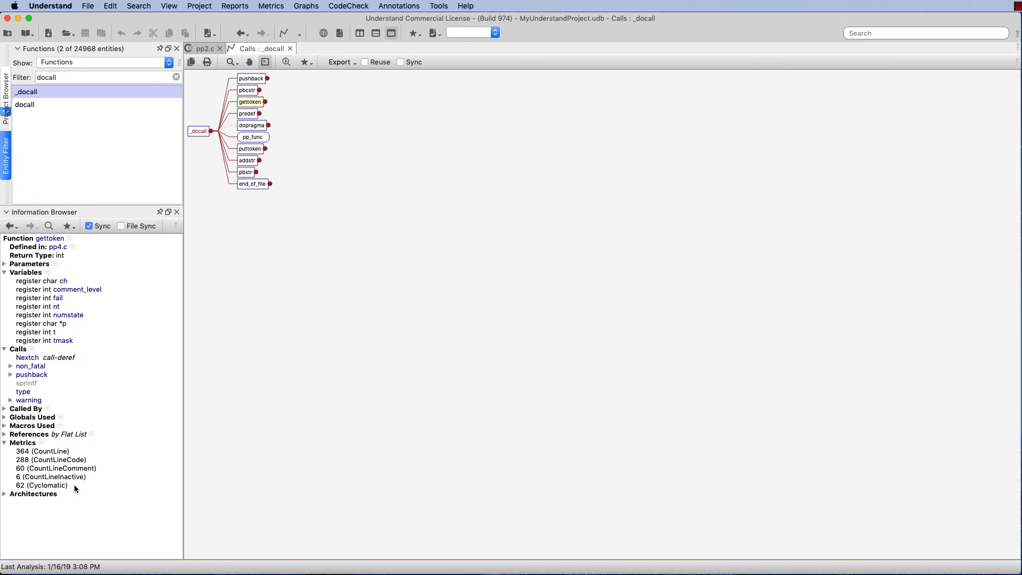
{"action": "mouse_move", "coordinate": [89, 377]}
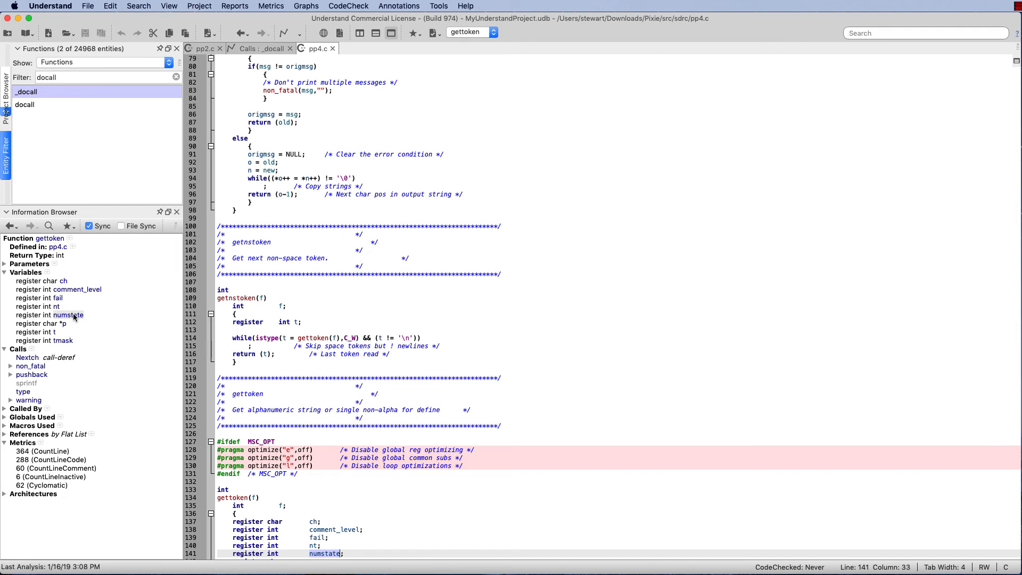
{"action": "mouse_move", "coordinate": [324, 390]}
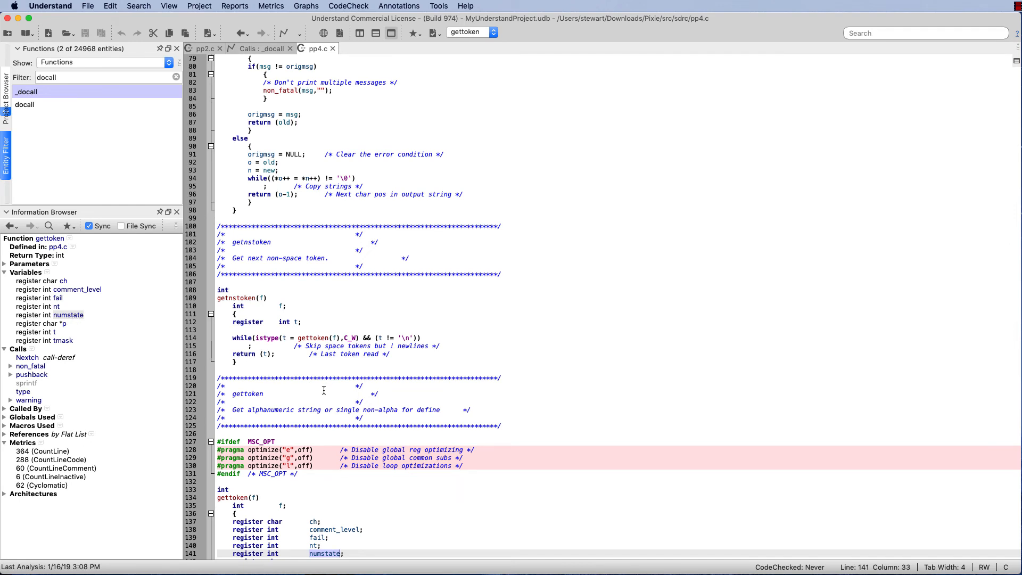
{"action": "mouse_move", "coordinate": [387, 398]}
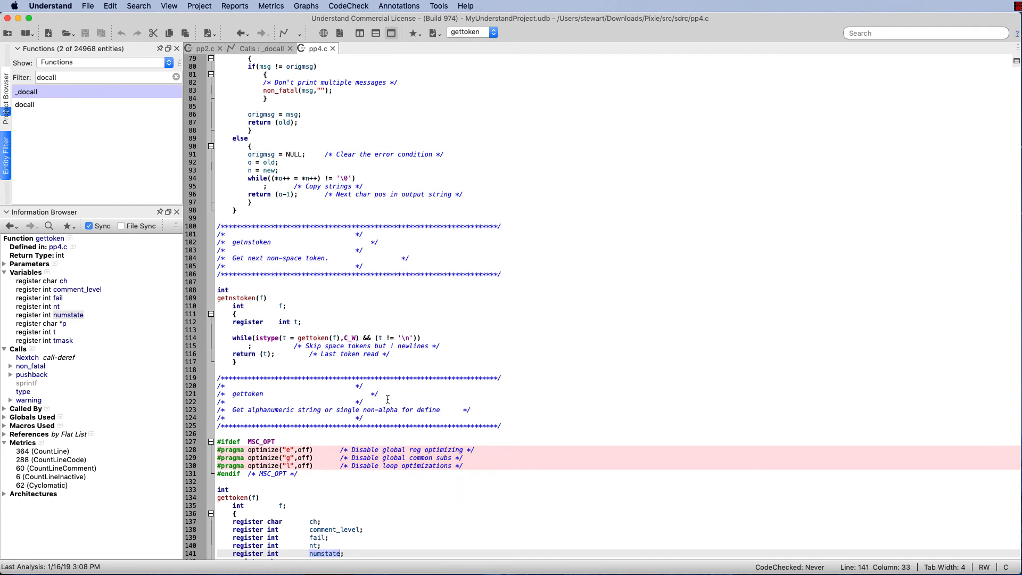
Step: View pp4.c at gettoken's numstate on line 141, then return to the _docall calls graph
{"action": "scroll", "scroll_direction": "down", "scroll_amount": 3}
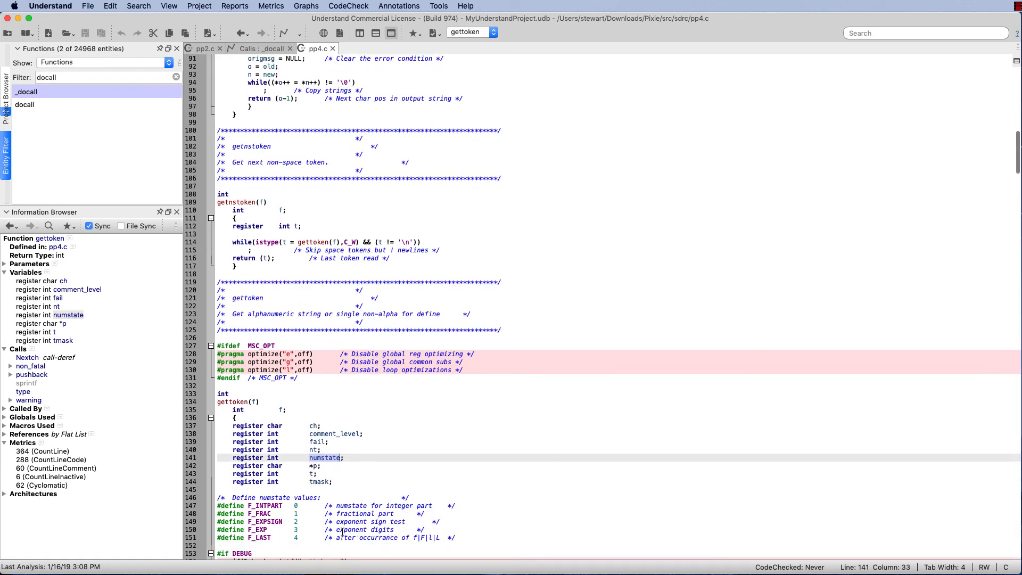
{"action": "mouse_move", "coordinate": [329, 463]}
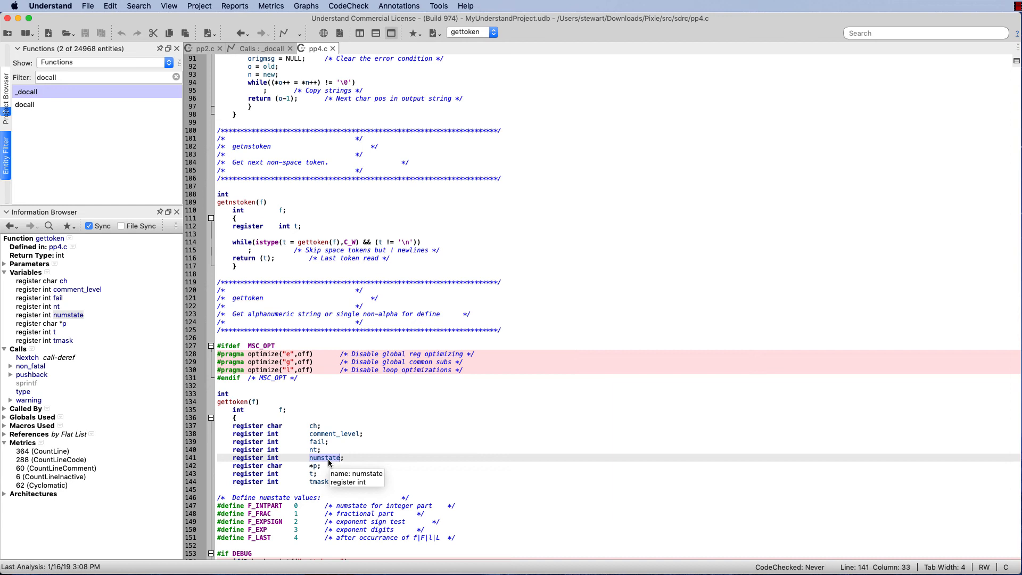
{"action": "mouse_move", "coordinate": [425, 423]}
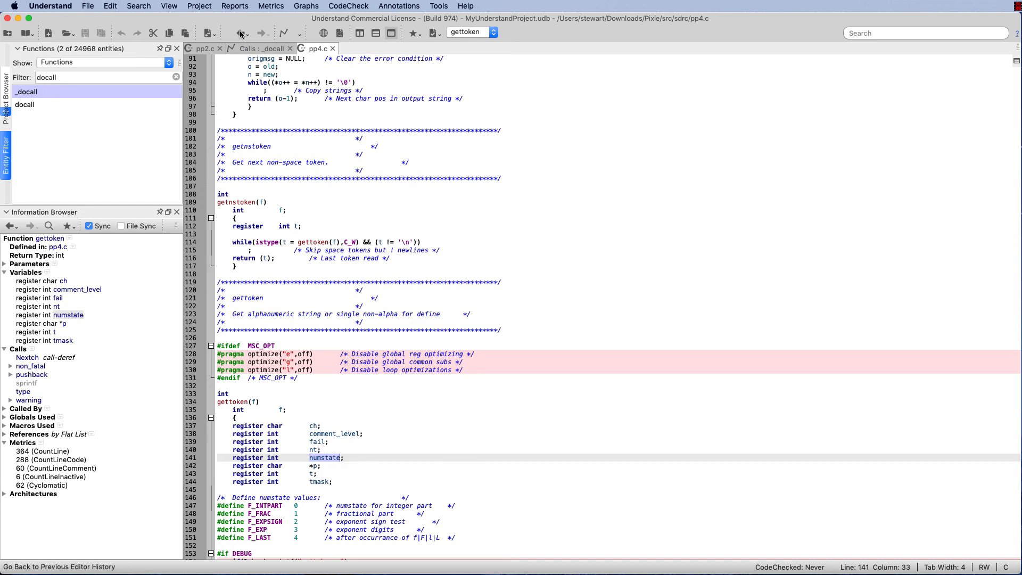
{"action": "left_click", "coordinate": [259, 48]}
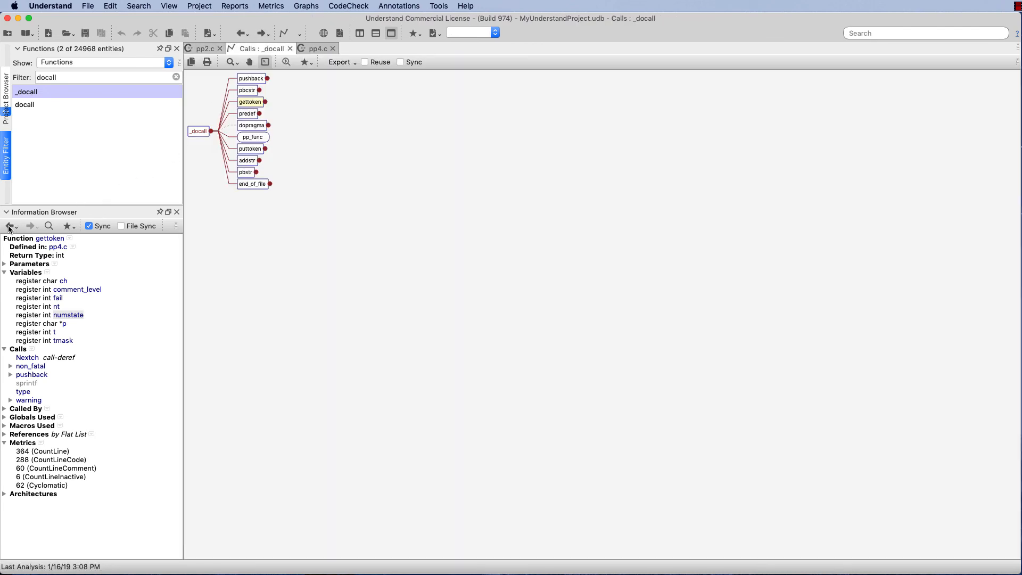
Step: Go back in the Information Browser to _docall's details from pp2.c
{"action": "left_click", "coordinate": [10, 226]}
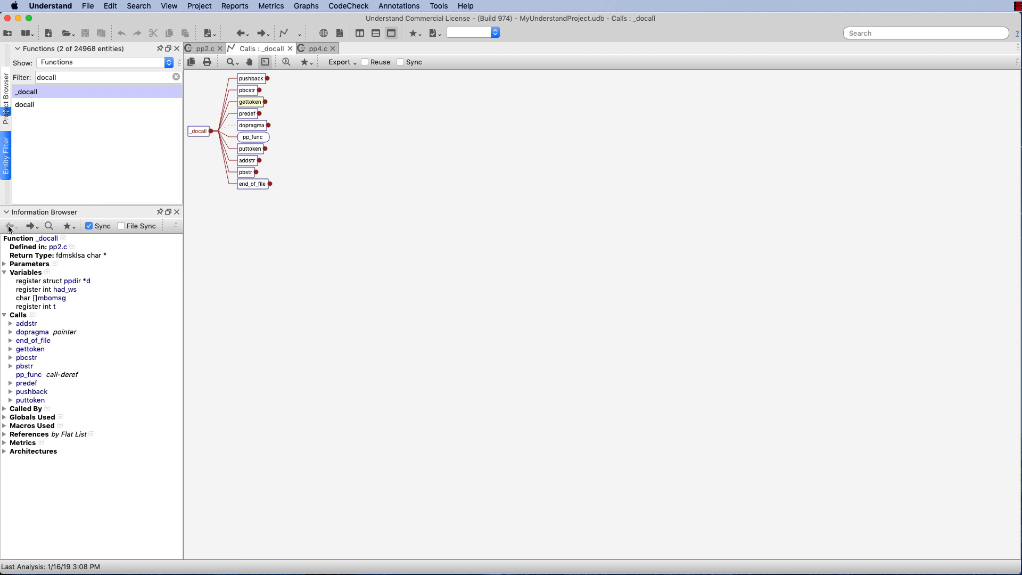
{"action": "mouse_move", "coordinate": [266, 271]}
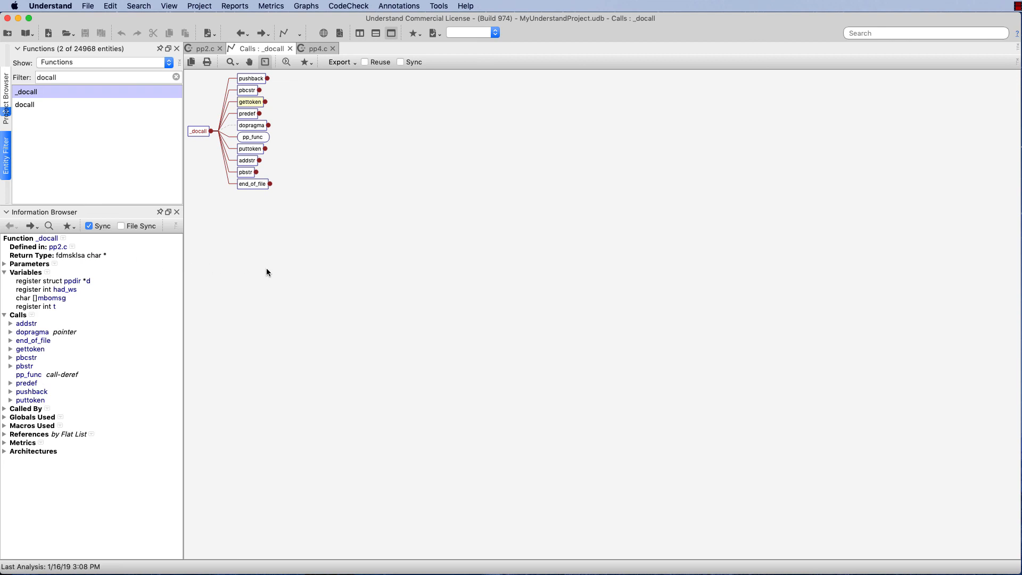